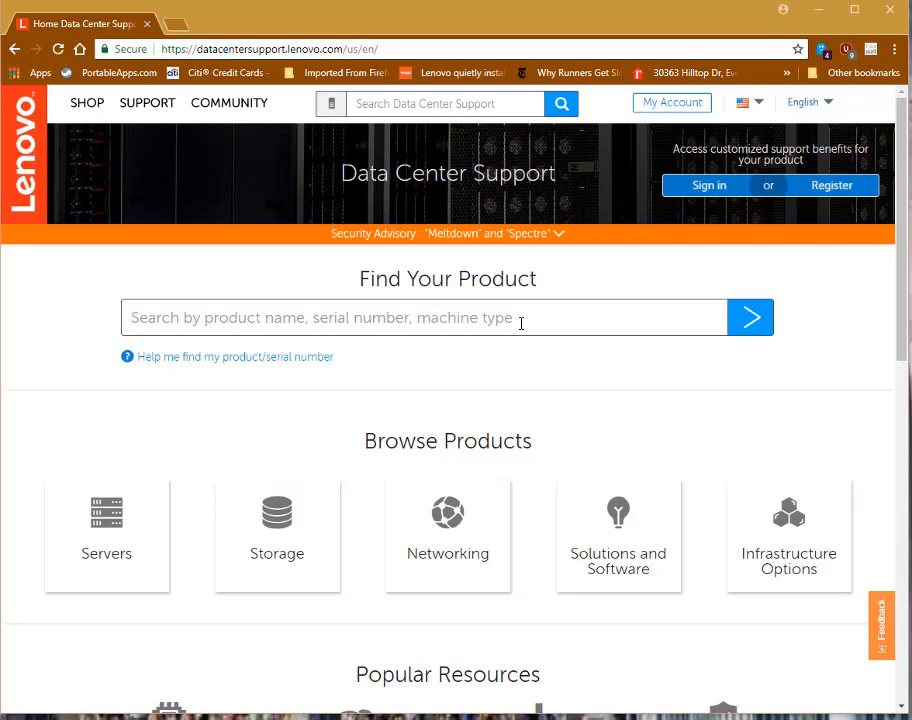
# - Search for g8332 and choose the 'Switch - G8332 - Type 7159' product
pyautogui.write('g88')
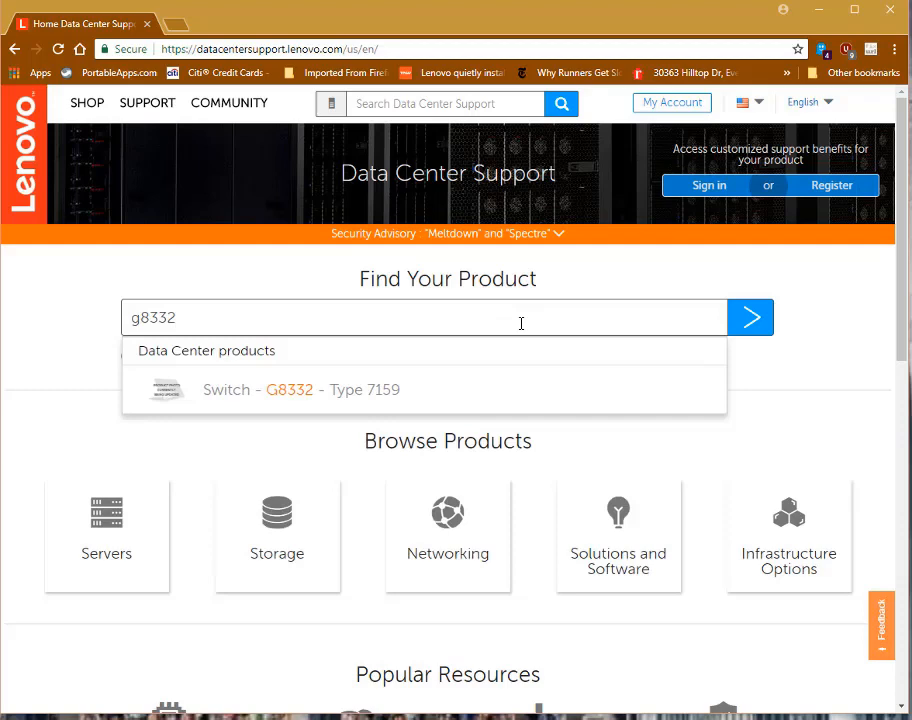
pyautogui.moveTo(394, 398)
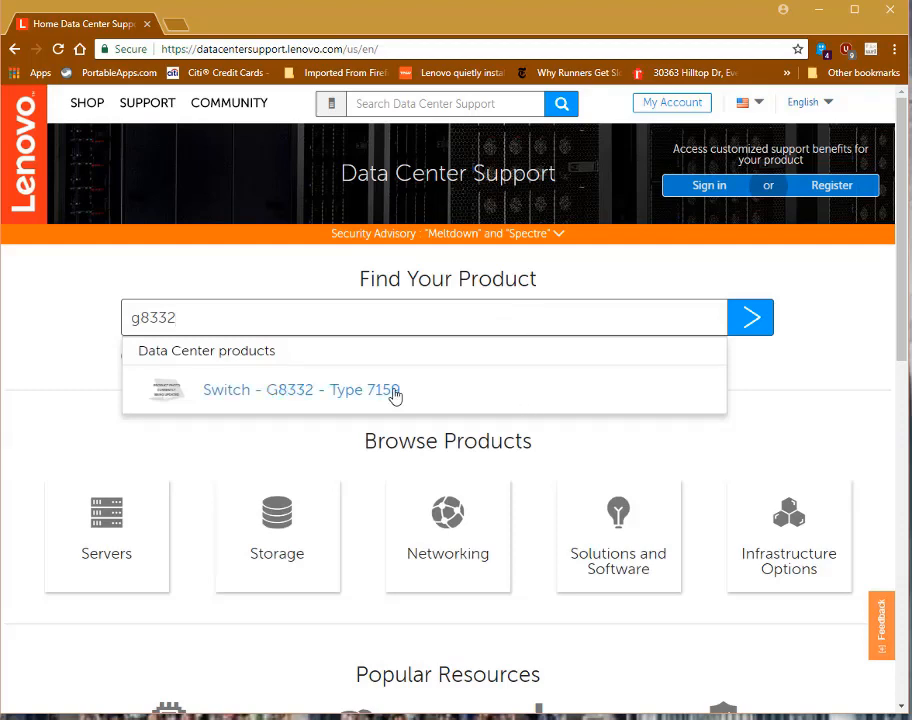
pyautogui.click(300, 390)
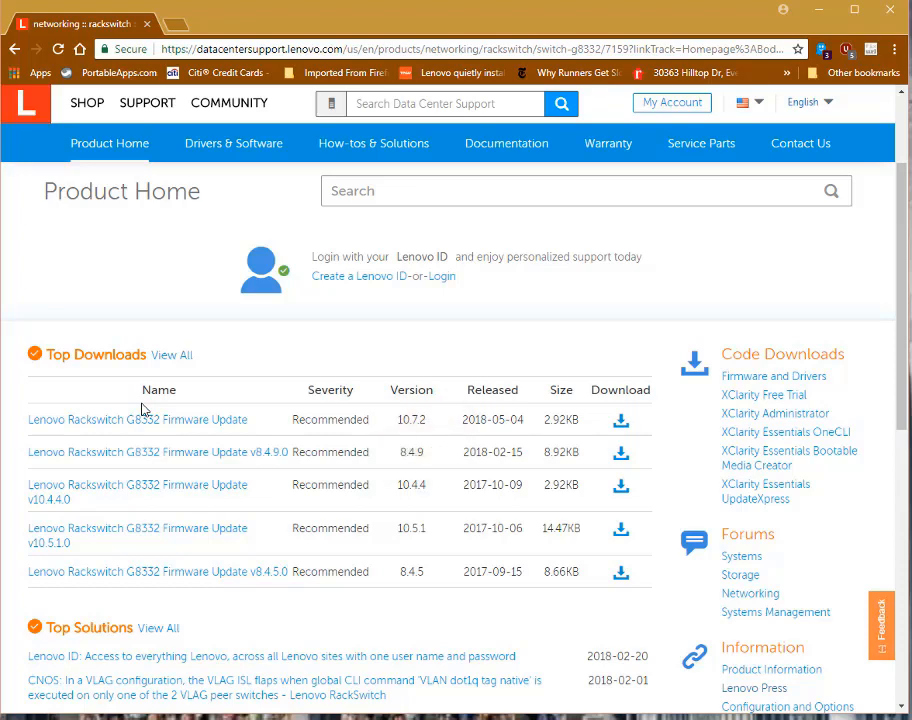
# - Download the 195.95MB 10.7.2 firmware zip and open it from the download bar
pyautogui.click(136, 420)
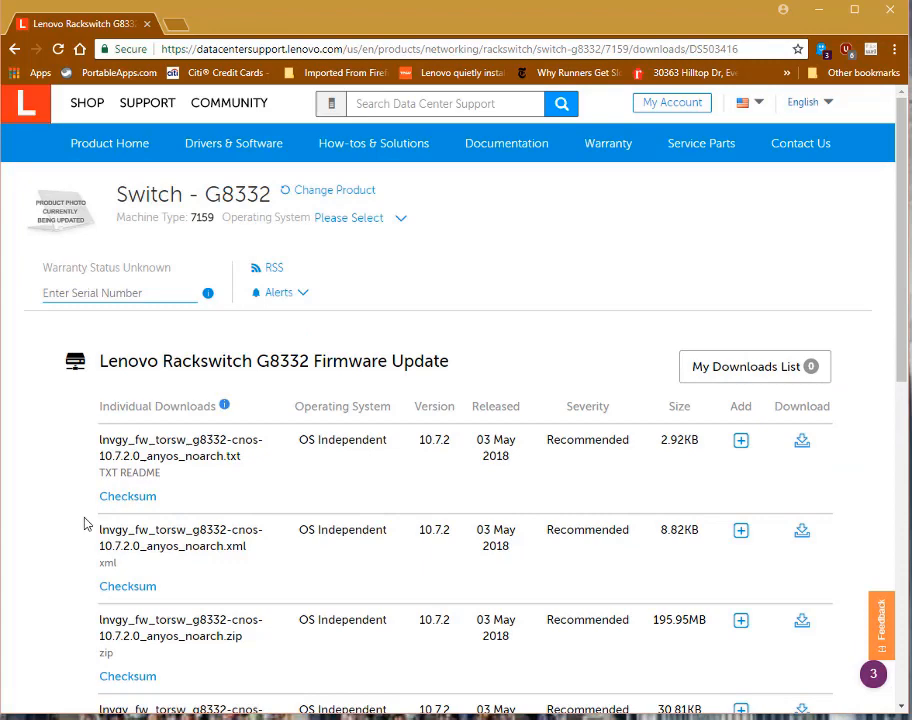
pyautogui.scroll(-3)
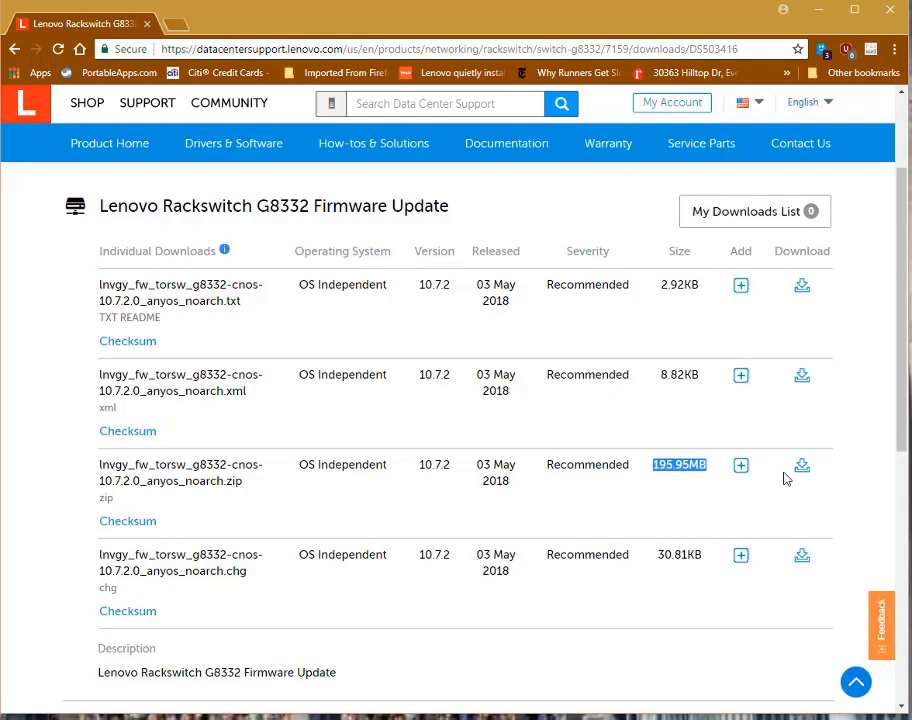
pyautogui.click(802, 466)
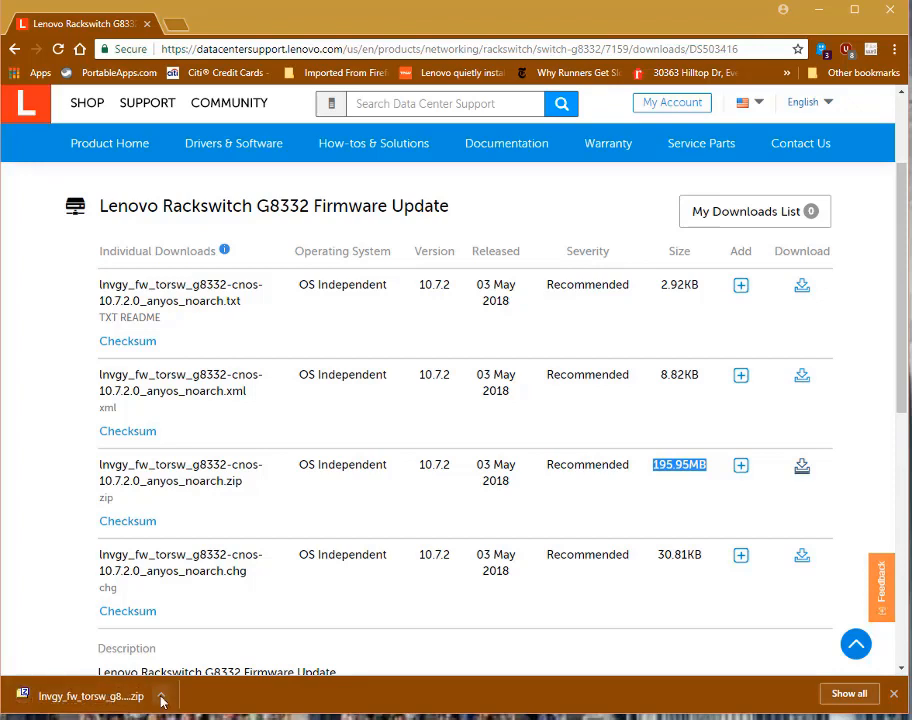
pyautogui.click(162, 696)
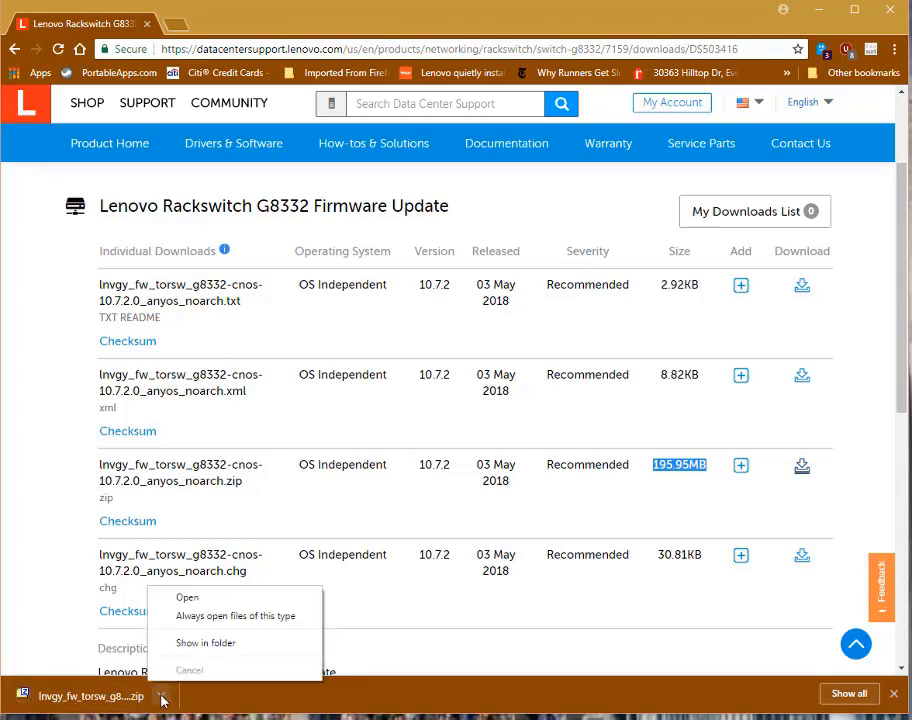
pyautogui.click(188, 596)
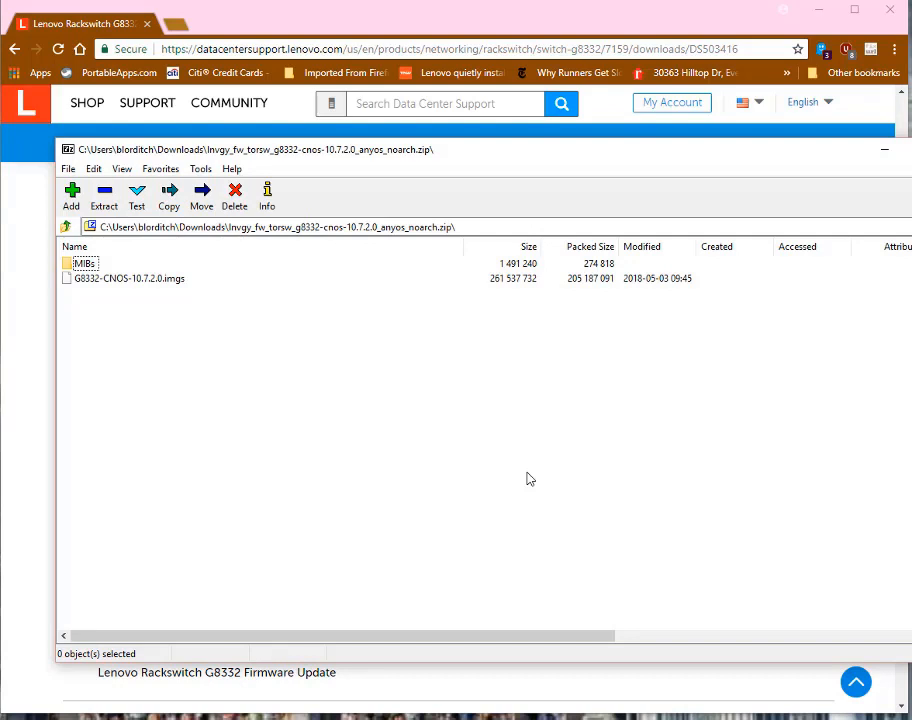
pyautogui.moveTo(174, 304)
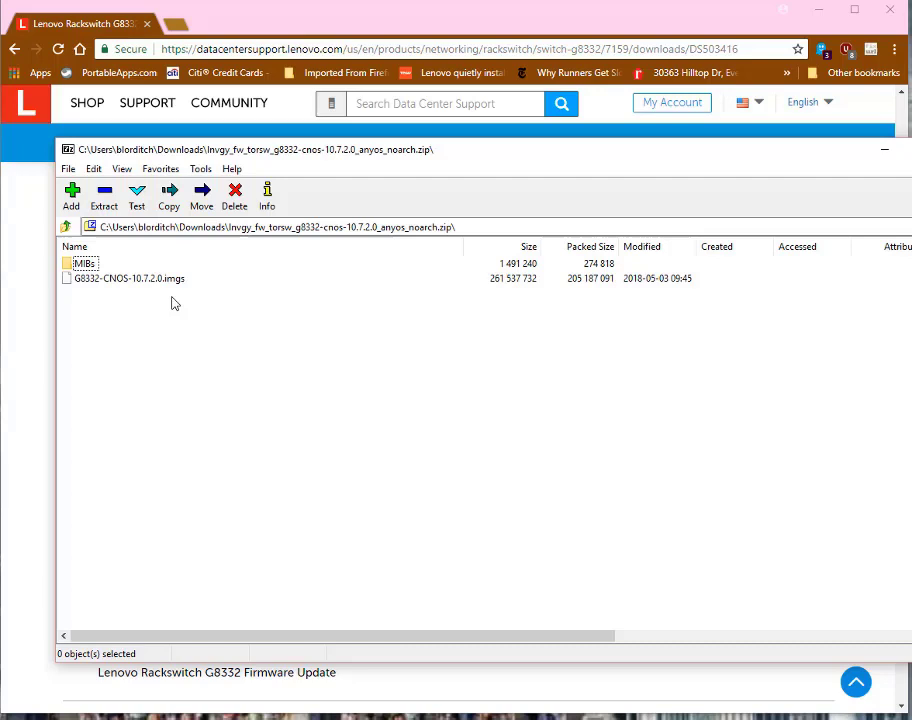
# - Select the G8332-CNOS-10.7.2.0.imgs image inside the archive
pyautogui.click(128, 278)
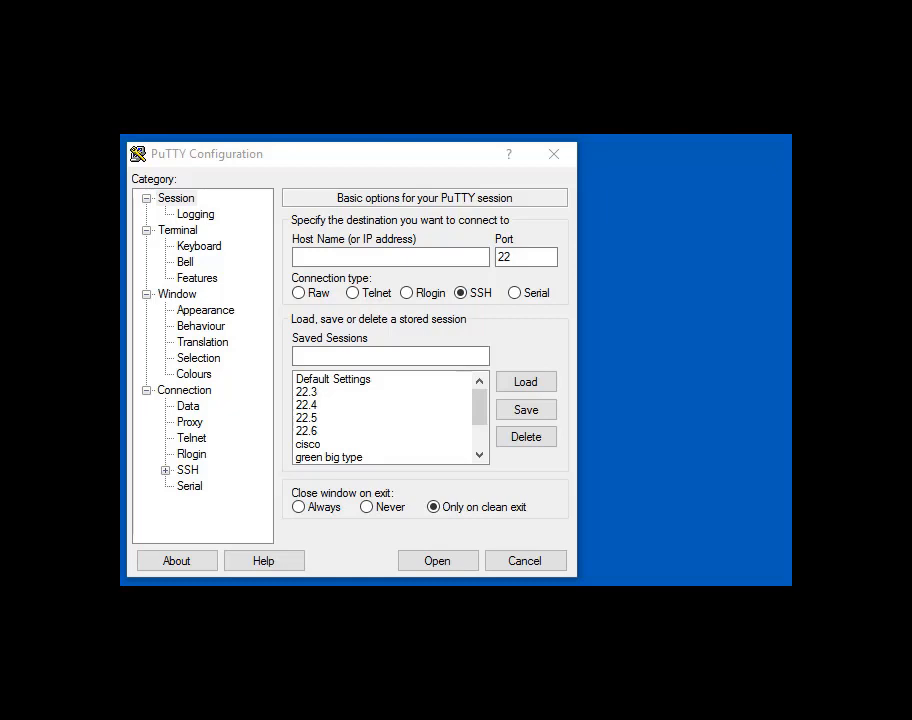
# - Start an SSH session to the switch at 172.16.191.5
pyautogui.click(460, 292)
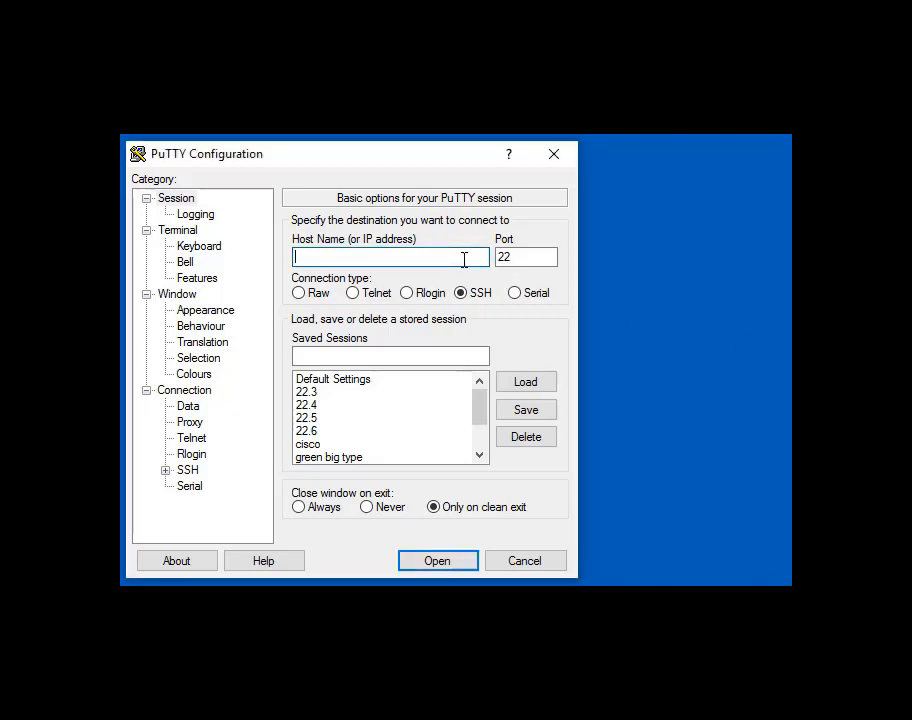
pyautogui.write('172.16.191.5')
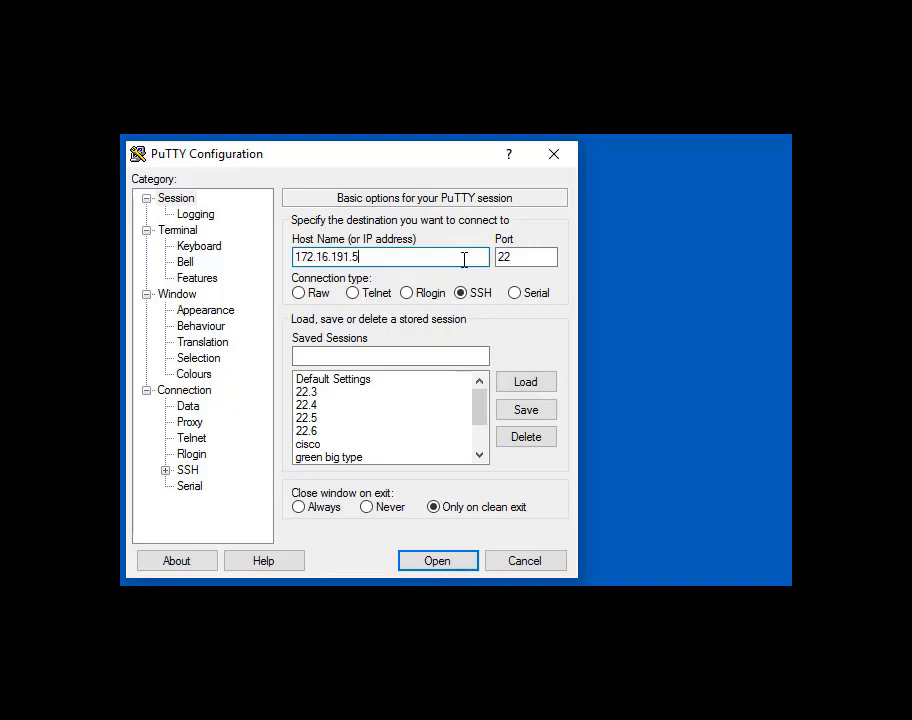
pyautogui.click(436, 560)
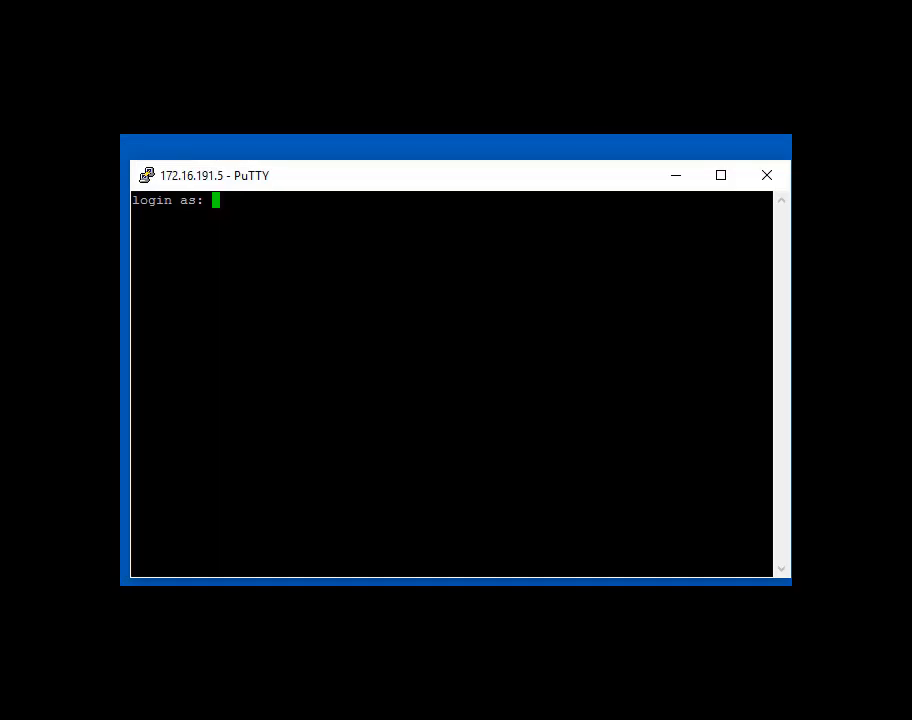
# - Log in as admin, enter privileged mode and show the boot image settings
pyautogui.write('admin')
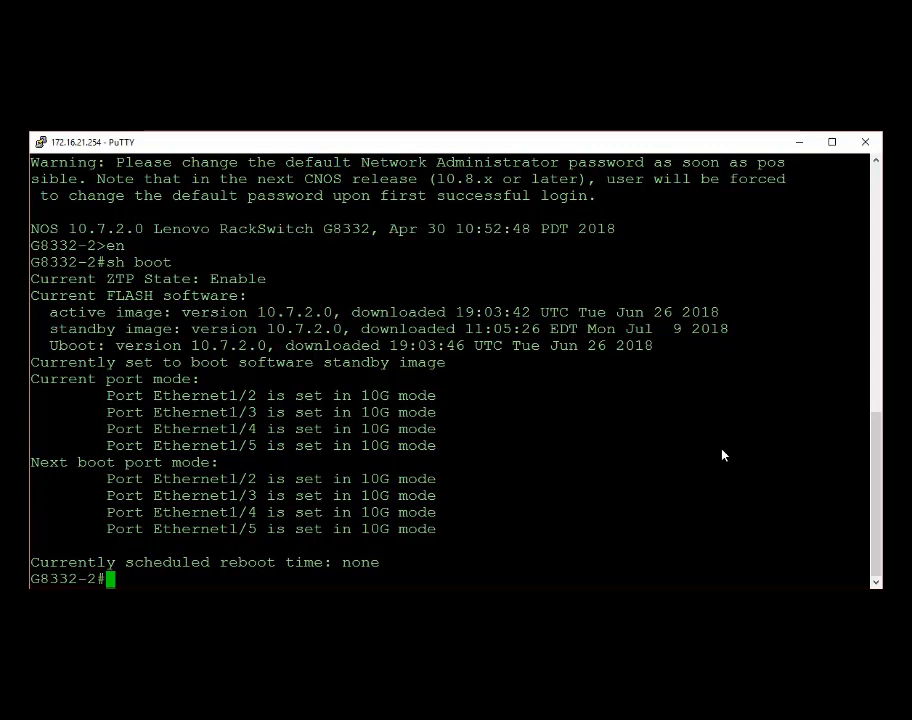
# - Copy G8332-CNOS-10.7.2.0.imgs from tftp://172.16.22.222 as system-image all over vrf management
pyautogui.write('copy')
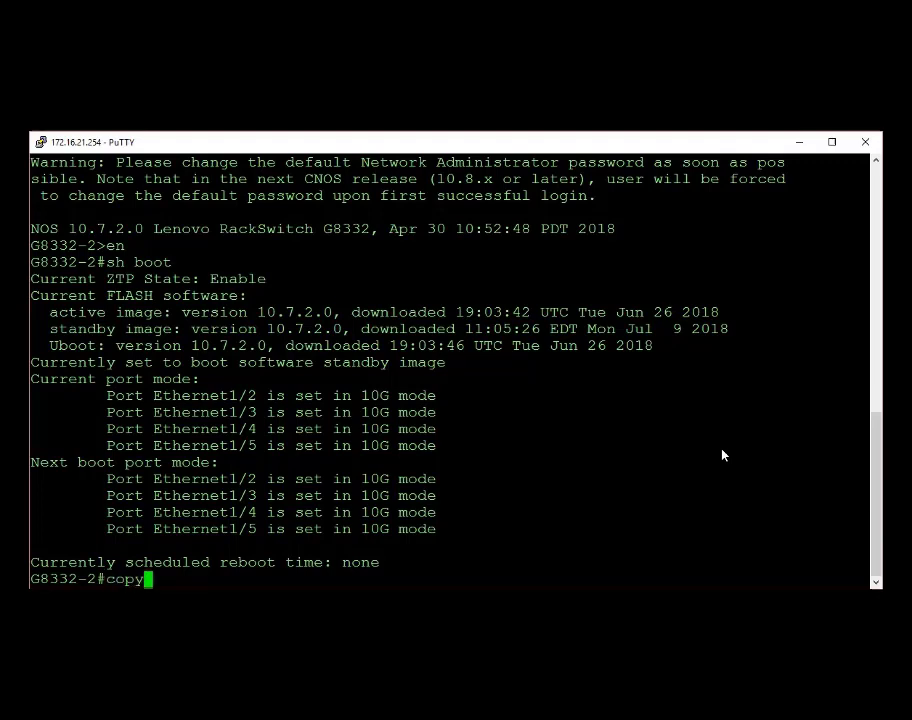
pyautogui.write('tf')
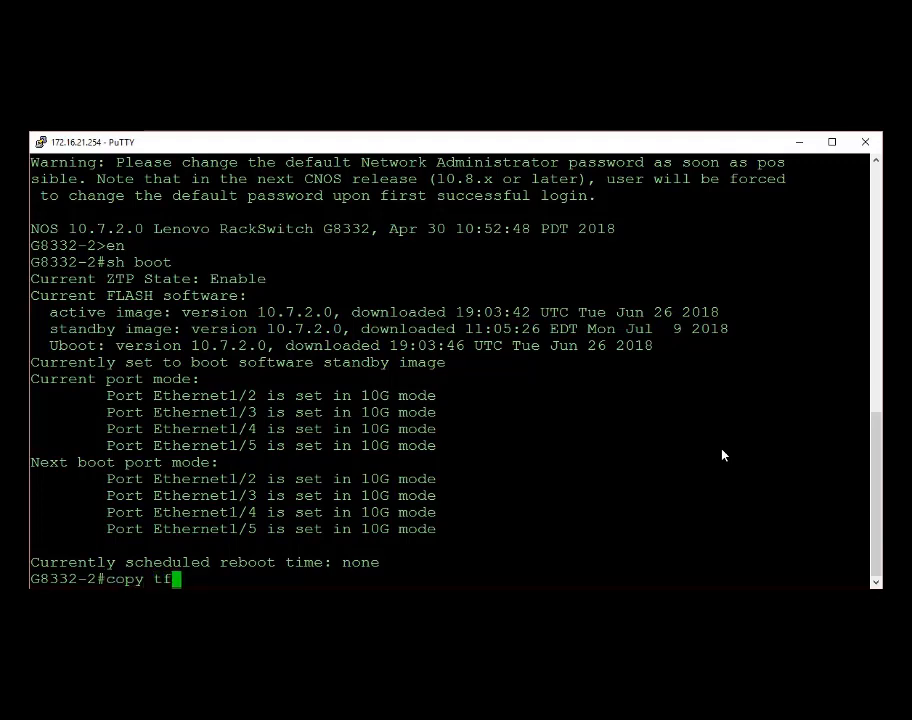
pyautogui.write('tp')
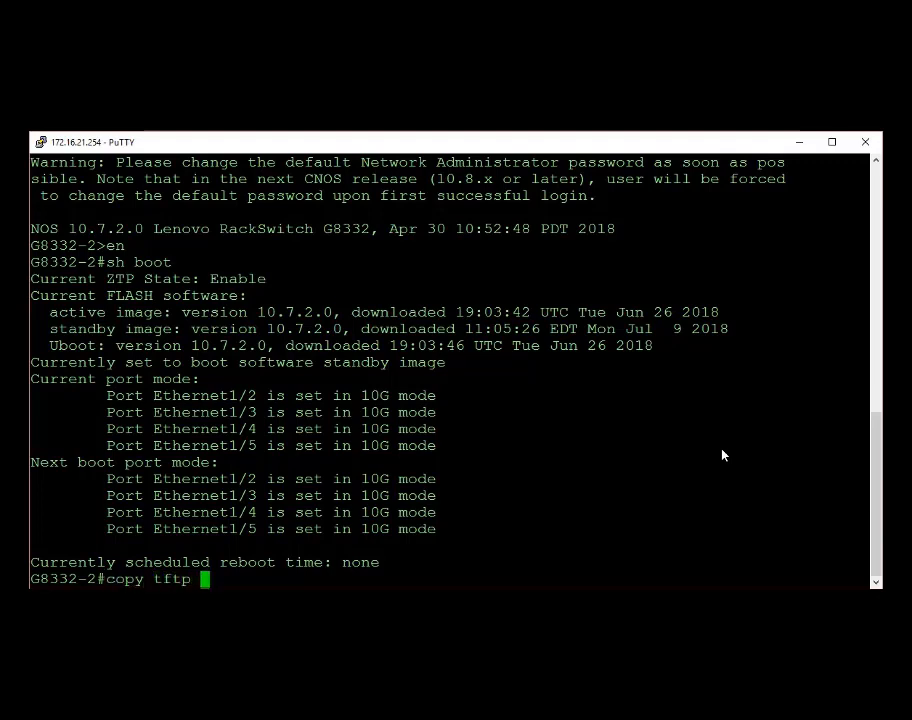
pyautogui.write('tftp:')
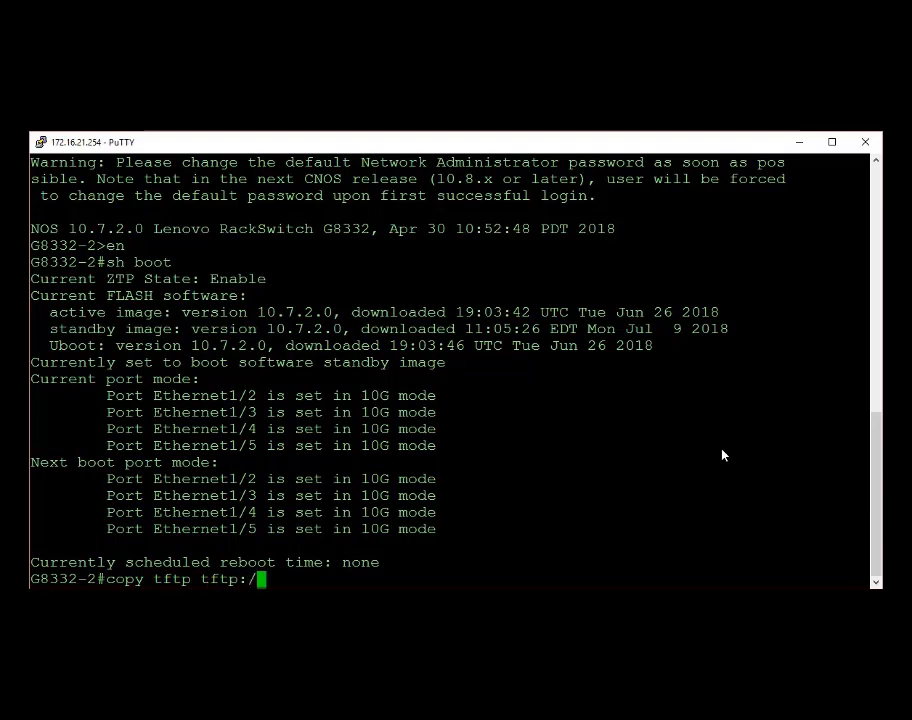
pyautogui.write('/172.1')
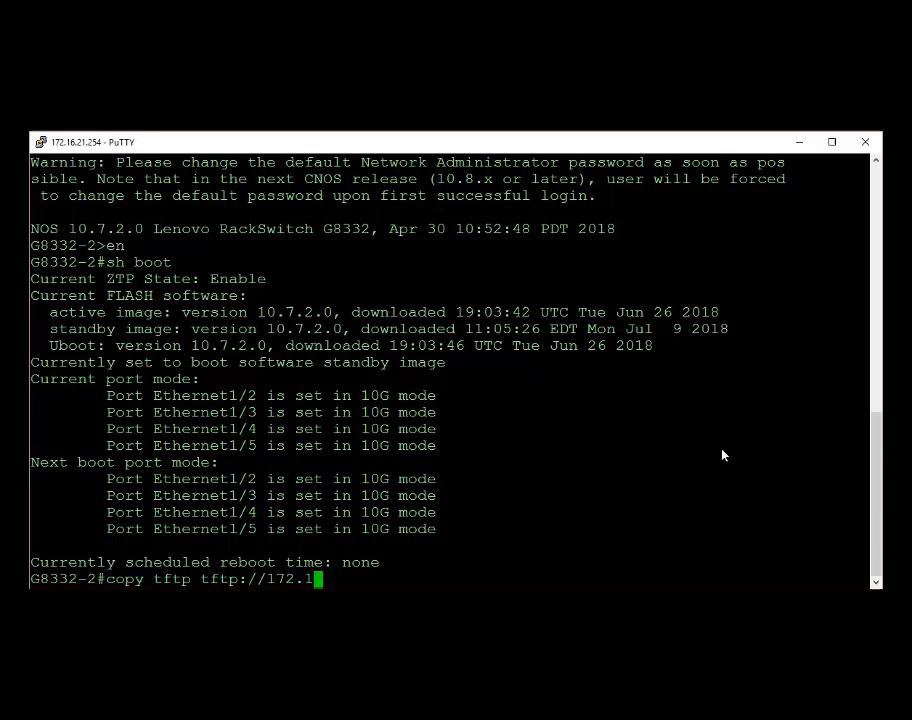
pyautogui.write('6.22.2')
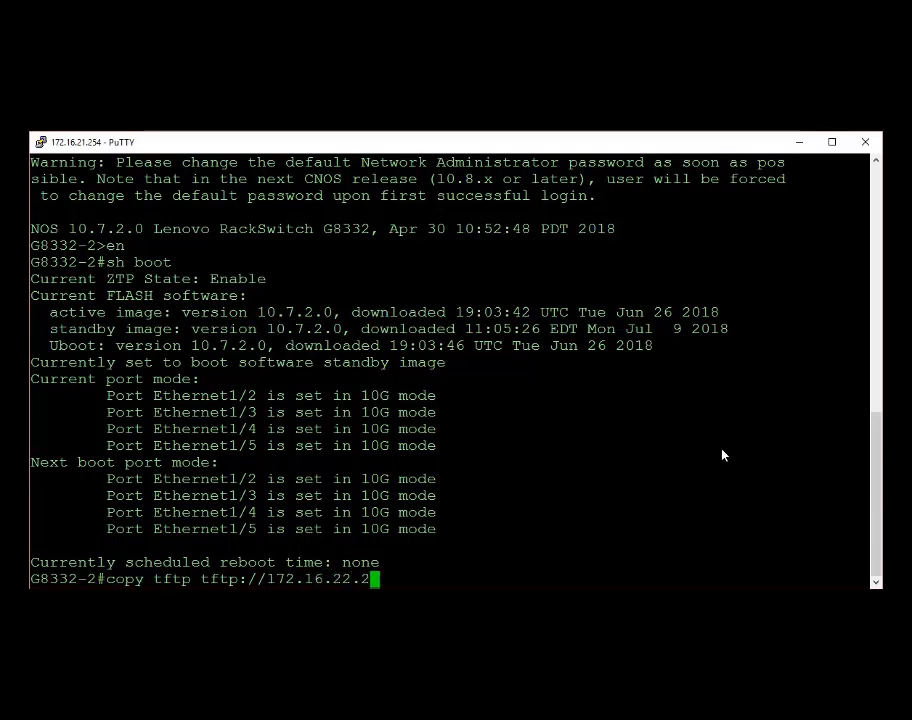
pyautogui.write('22/')
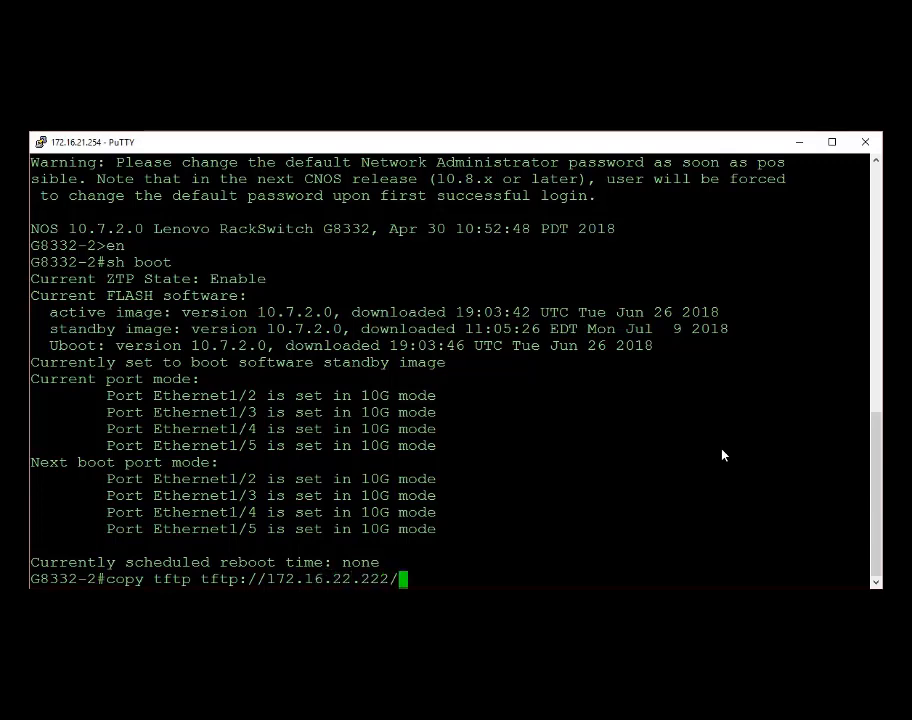
pyautogui.write('G8332-CNOS-10.7.2.0.')
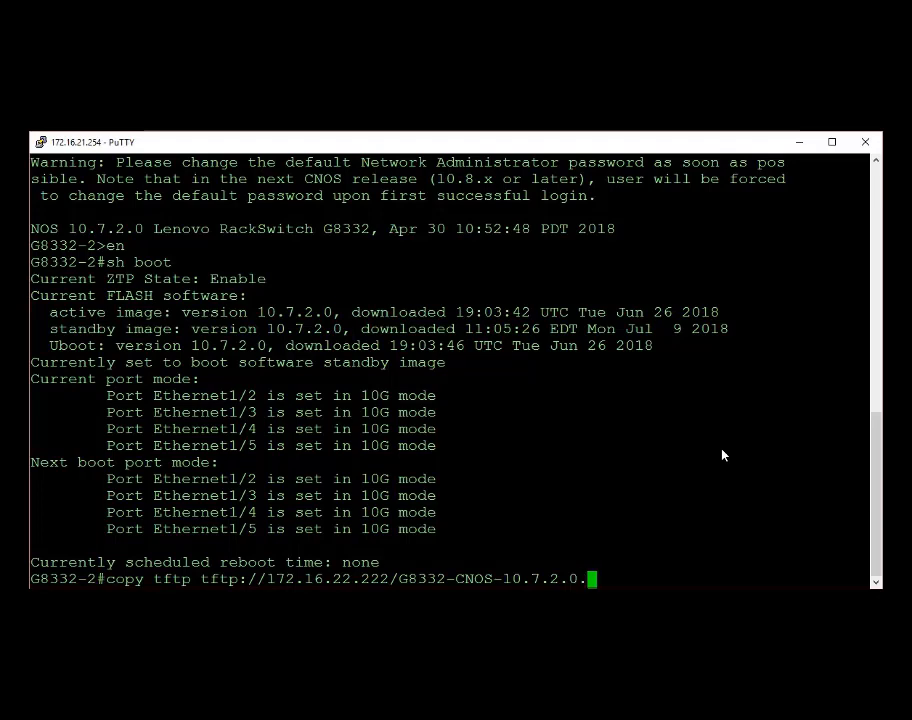
pyautogui.write('imgs')
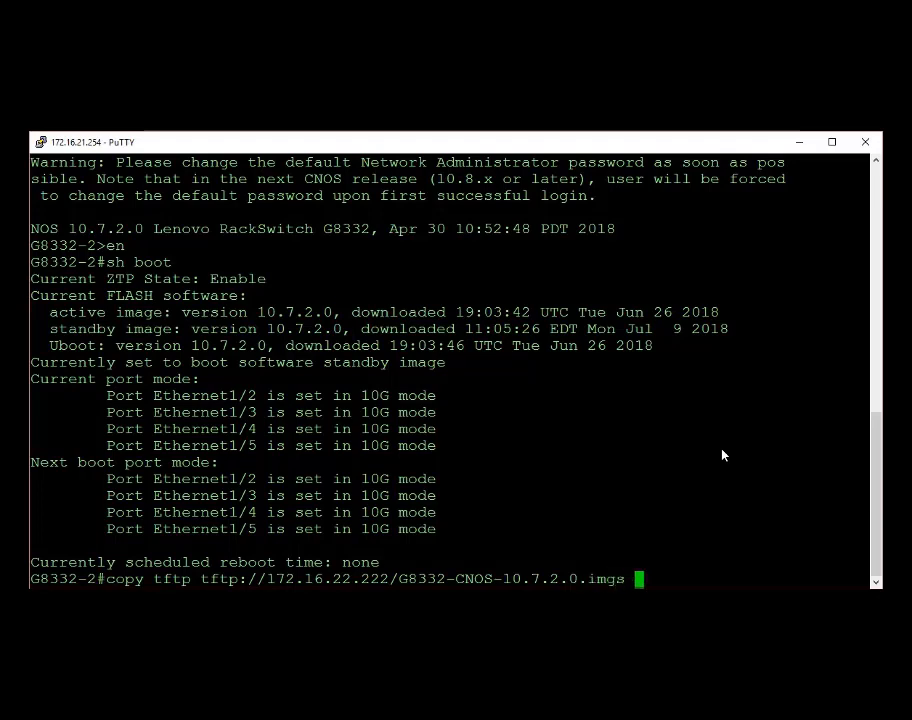
pyautogui.write('sys')
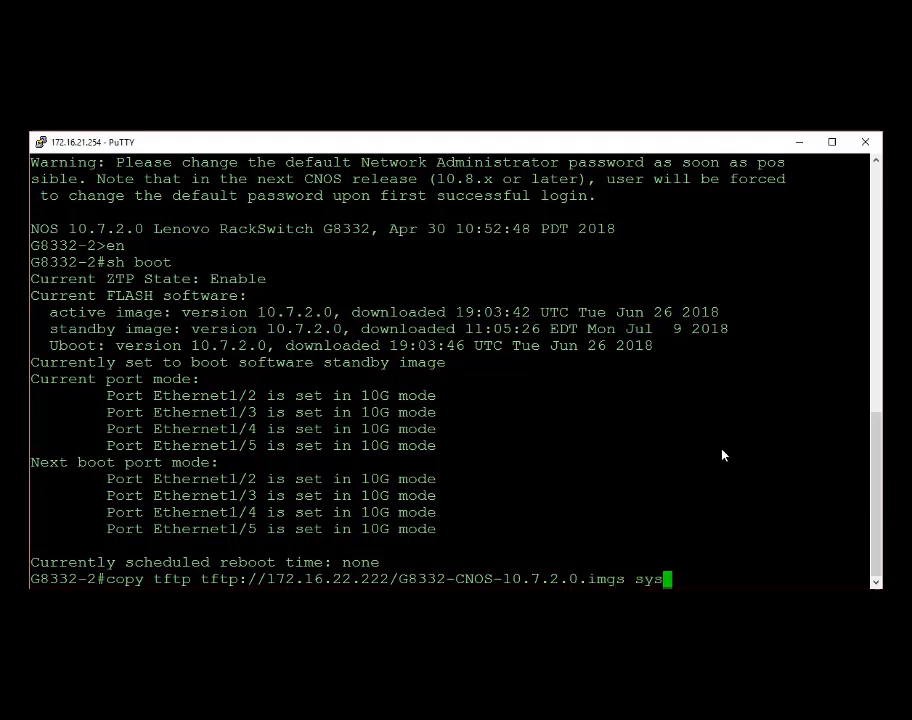
pyautogui.write('tem-image all')
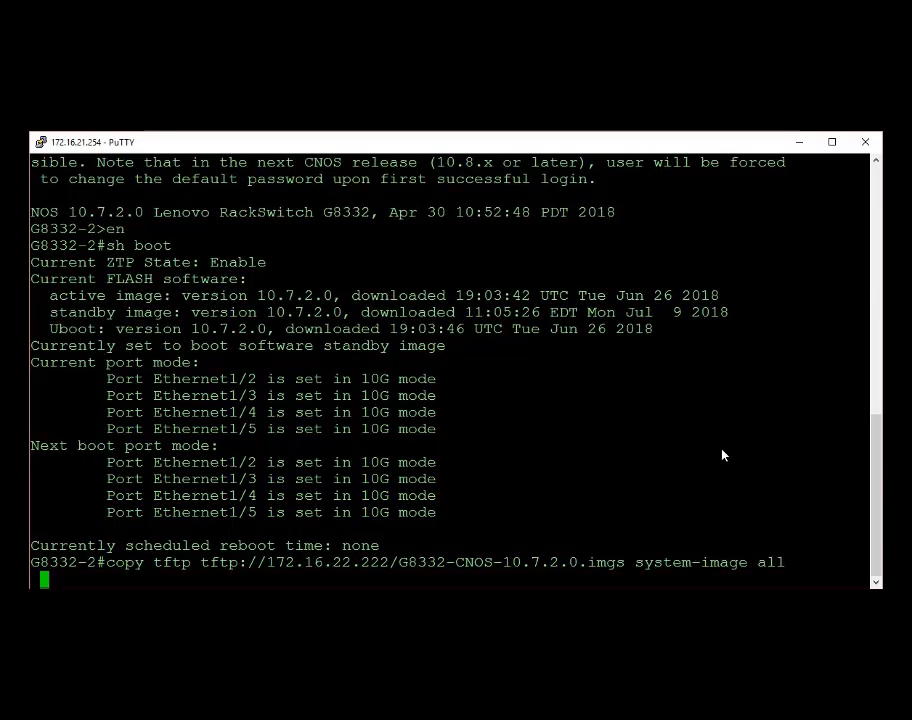
pyautogui.write('vrf')
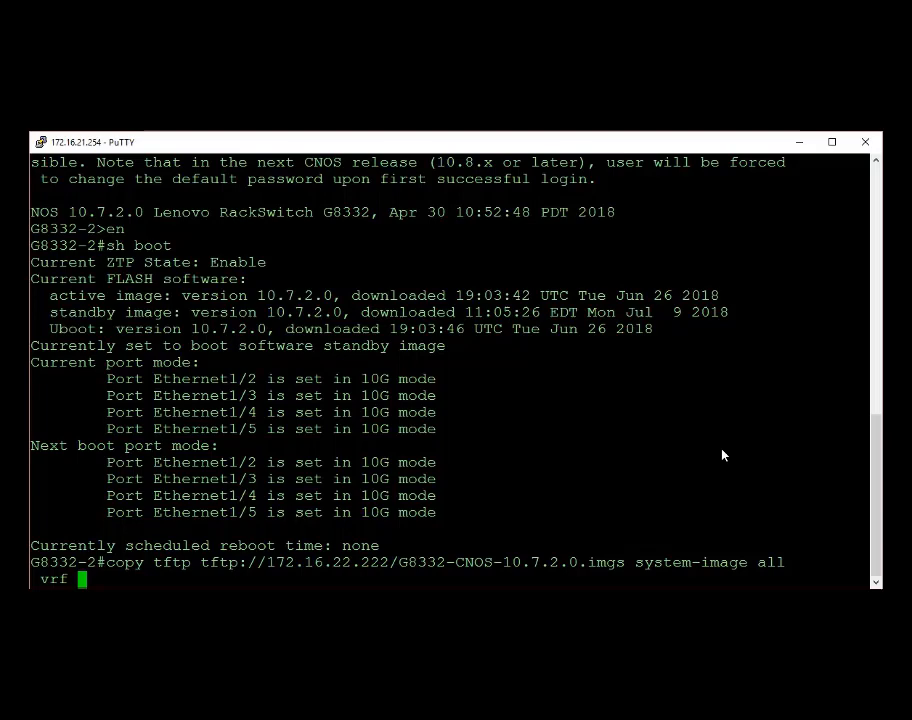
pyautogui.write('management')
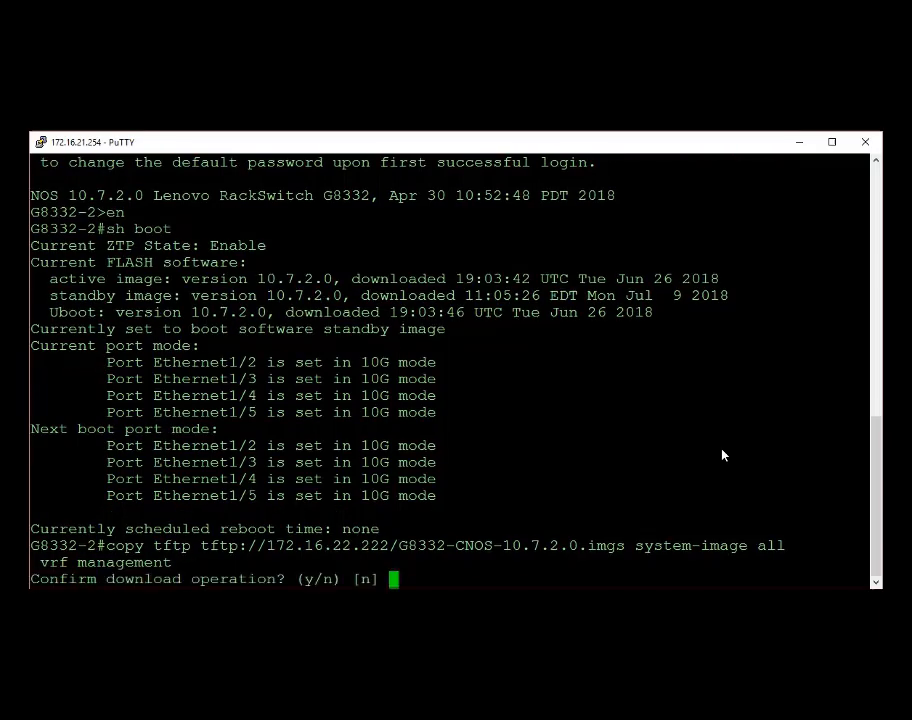
# - Confirm the download, agree to boot from the standby image, and begin typing reload
pyautogui.write('y')
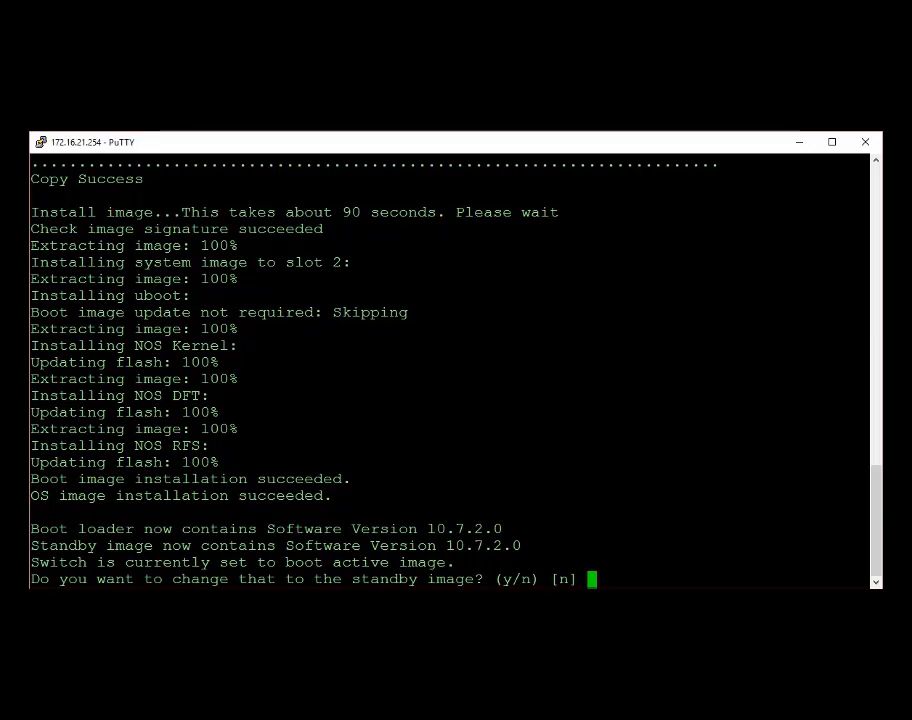
pyautogui.write('y')
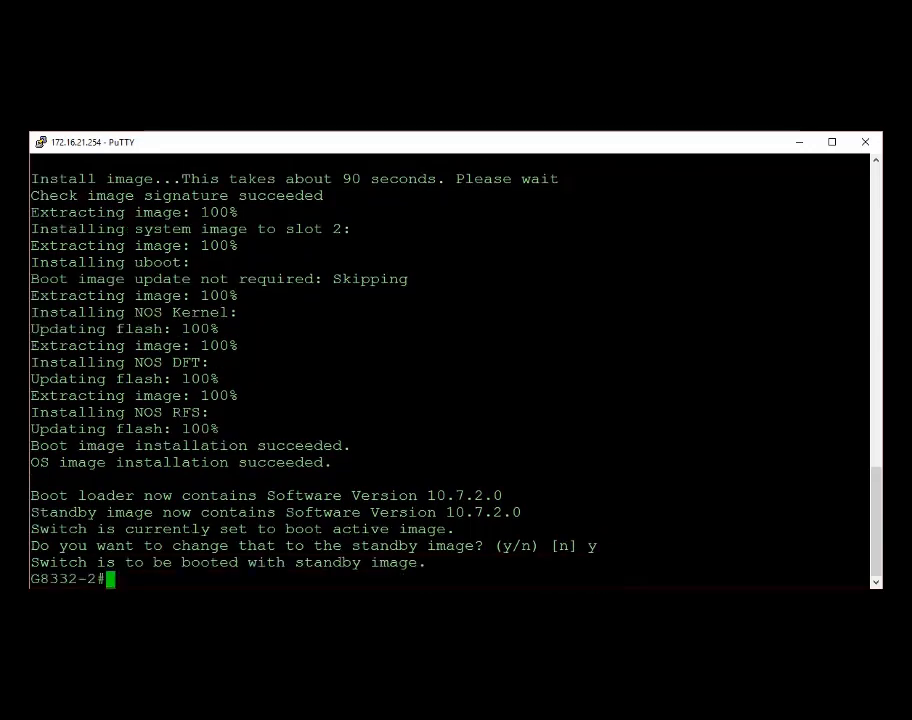
pyautogui.write('reloa')
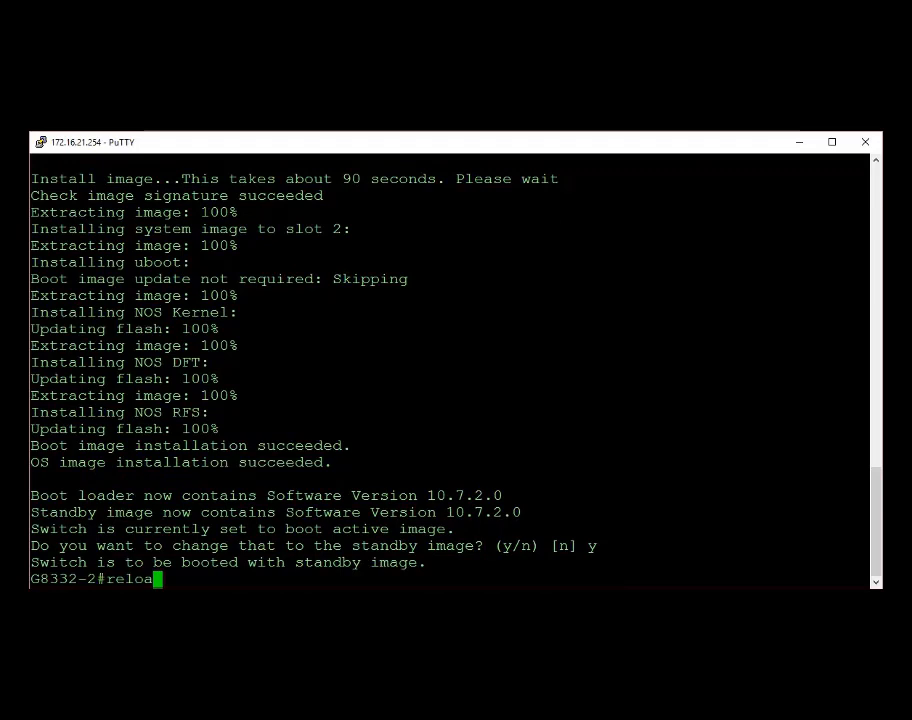